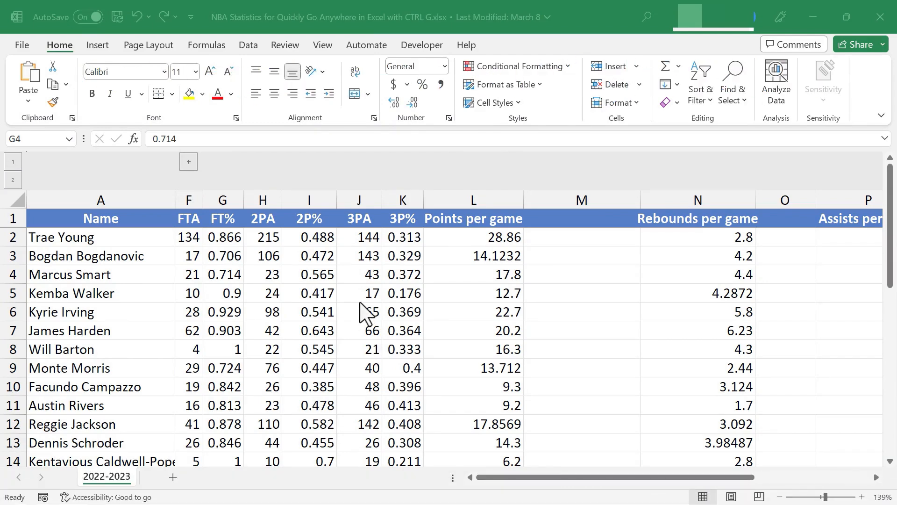
mouse_move(513, 489)
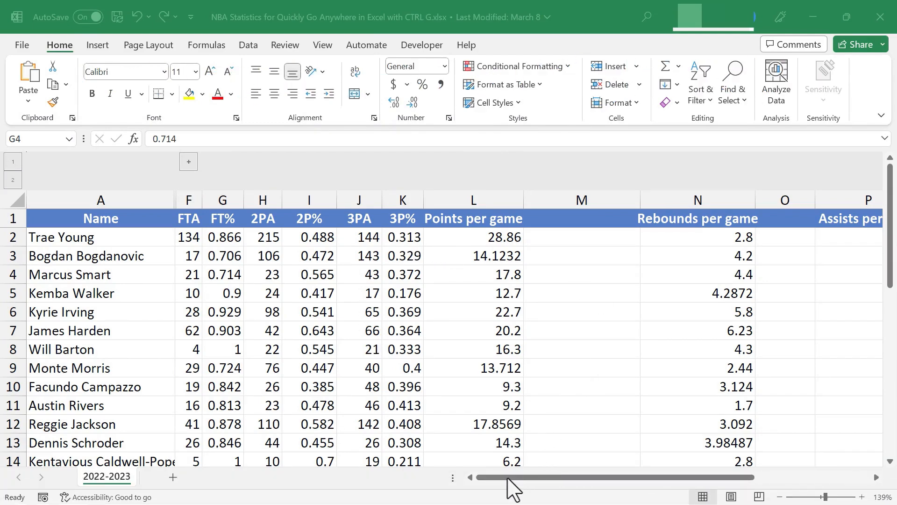
Step: Scroll the worksheet view sideways until it rests far right in the empty columns near CPR
scroll(right, 3)
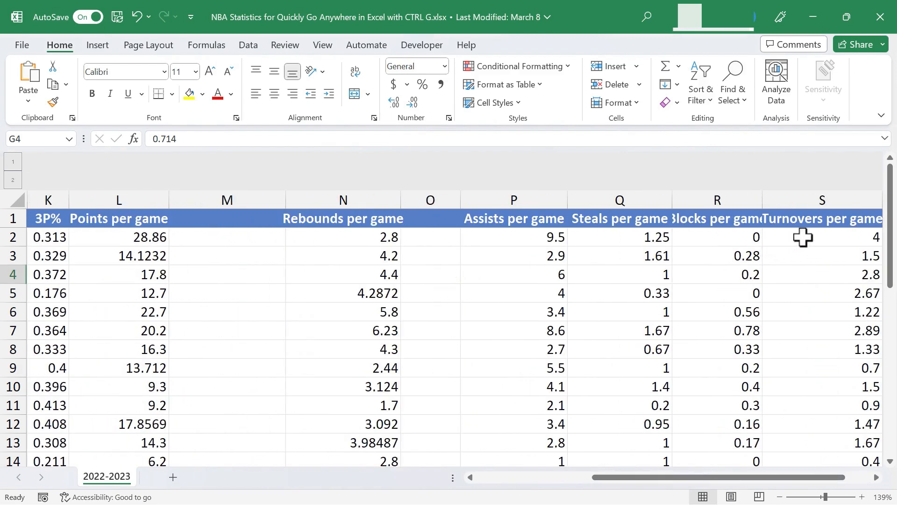
mouse_move(626, 495)
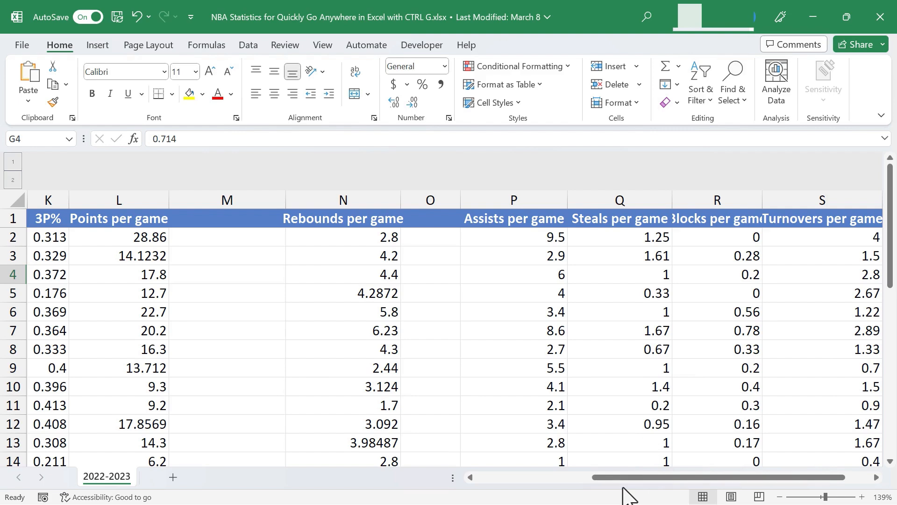
mouse_move(746, 315)
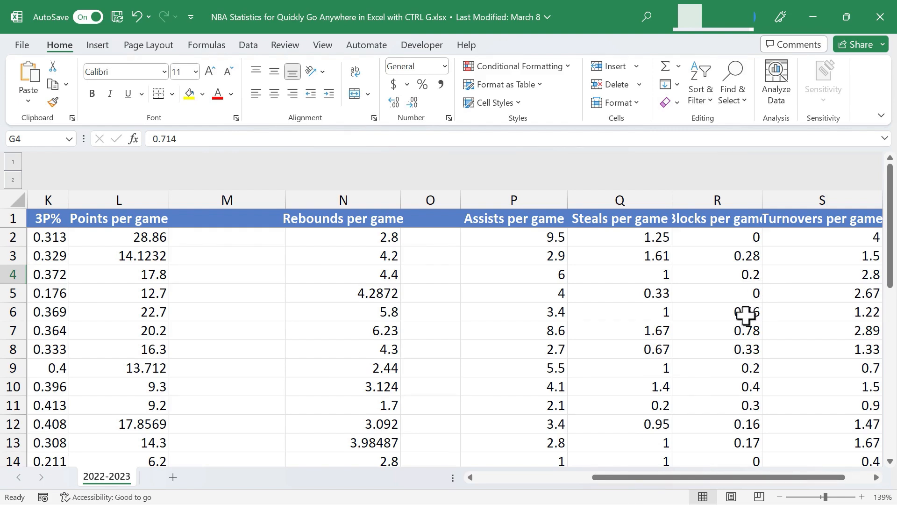
scroll(left, 3)
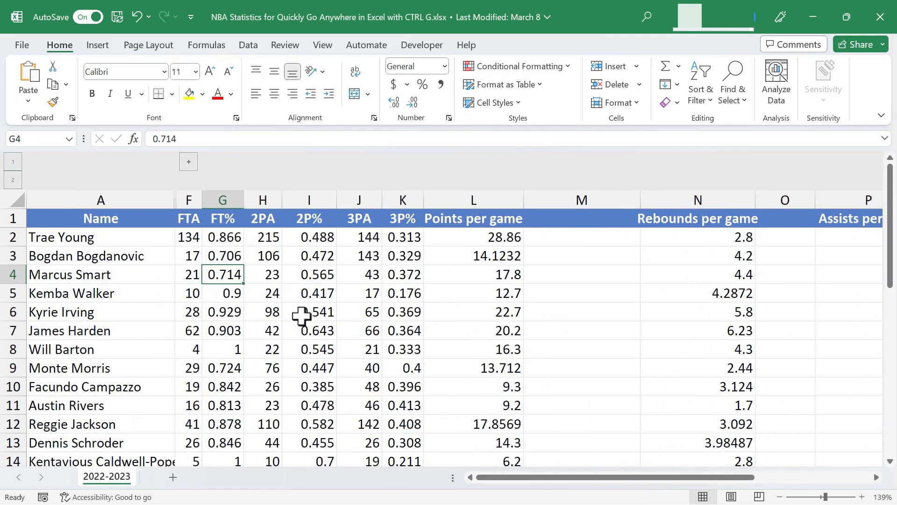
mouse_move(457, 281)
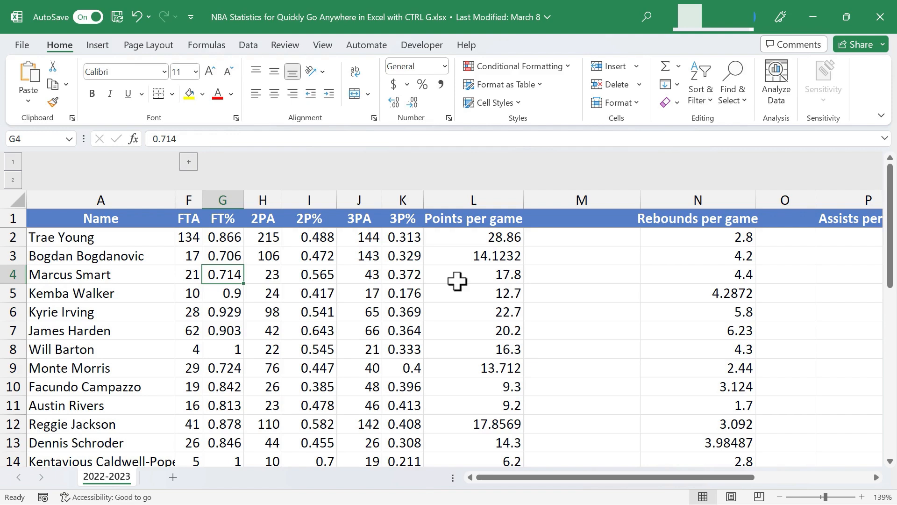
mouse_move(510, 489)
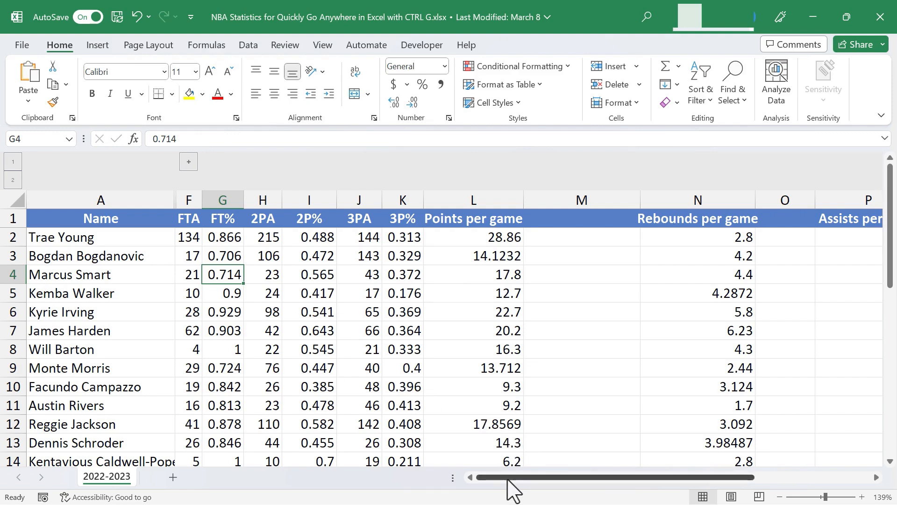
scroll(right, 3)
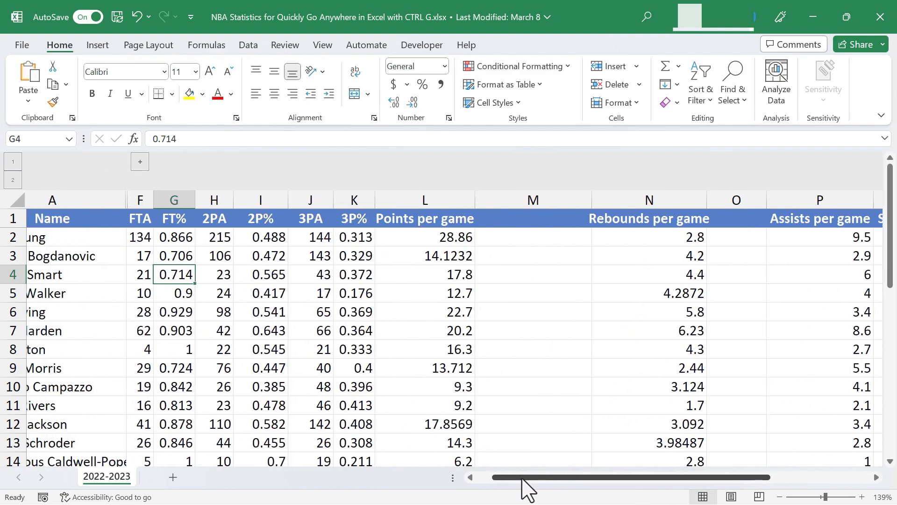
scroll(left, 3)
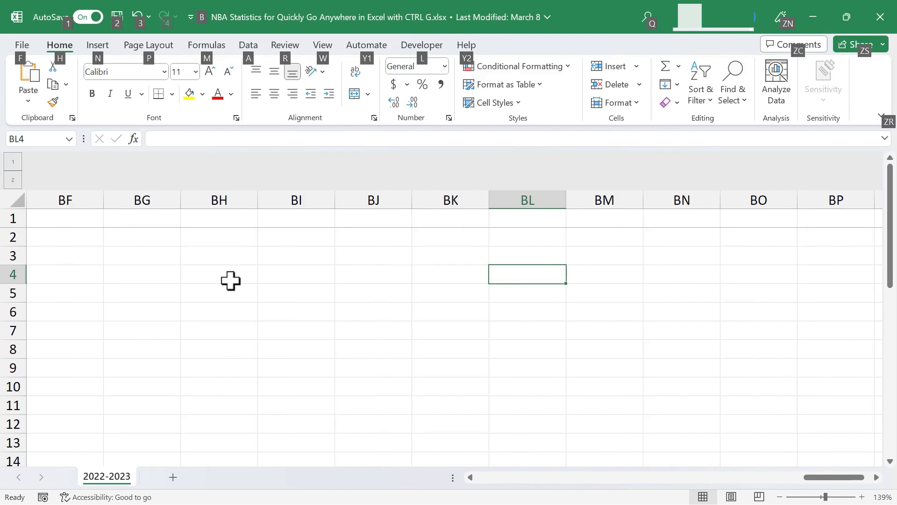
scroll(right, 3)
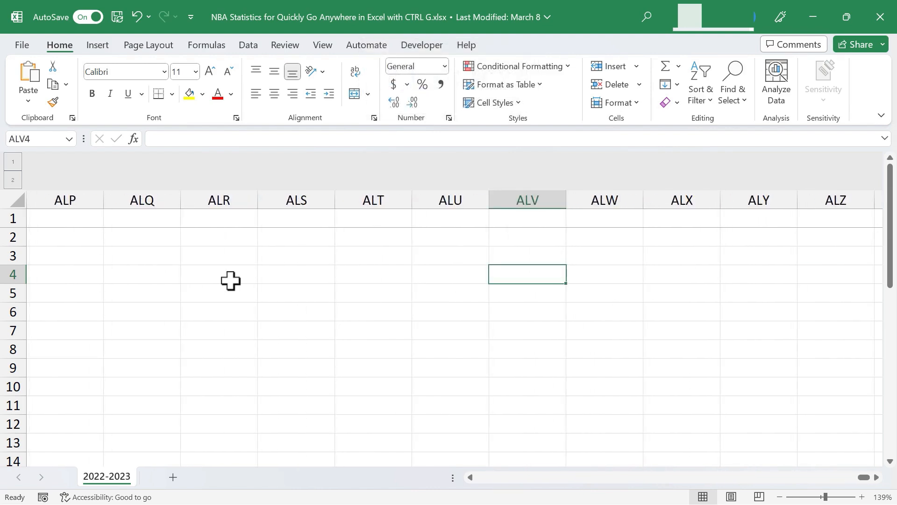
scroll(right, 3)
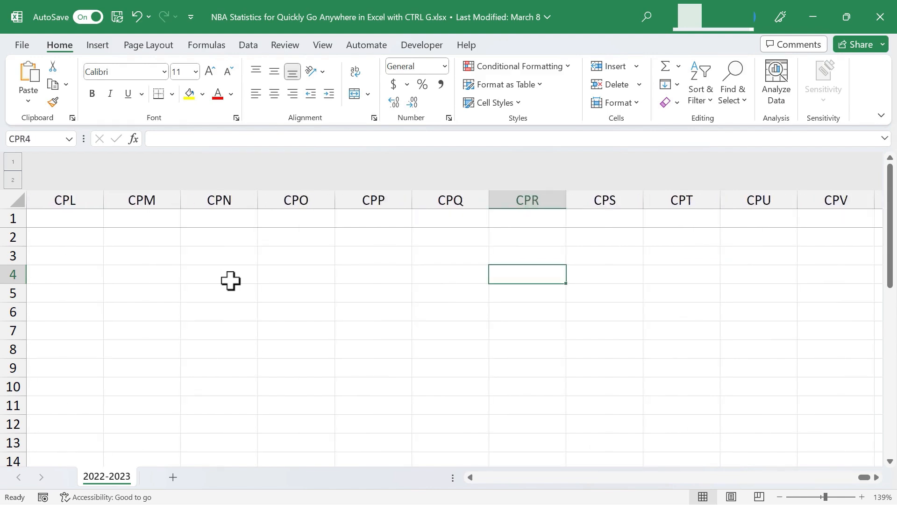
scroll(right, 3)
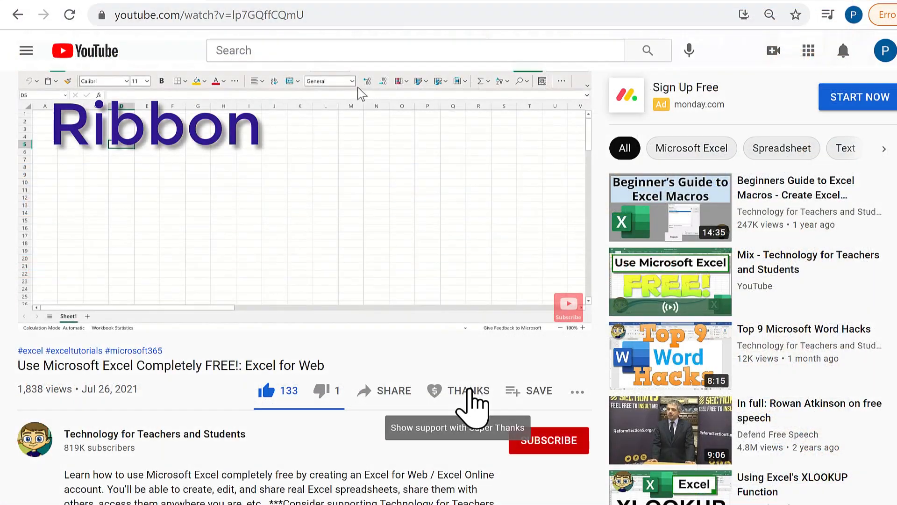
Step: Bring up the Super Thanks tip panel for the channel under the Excel video
click(467, 391)
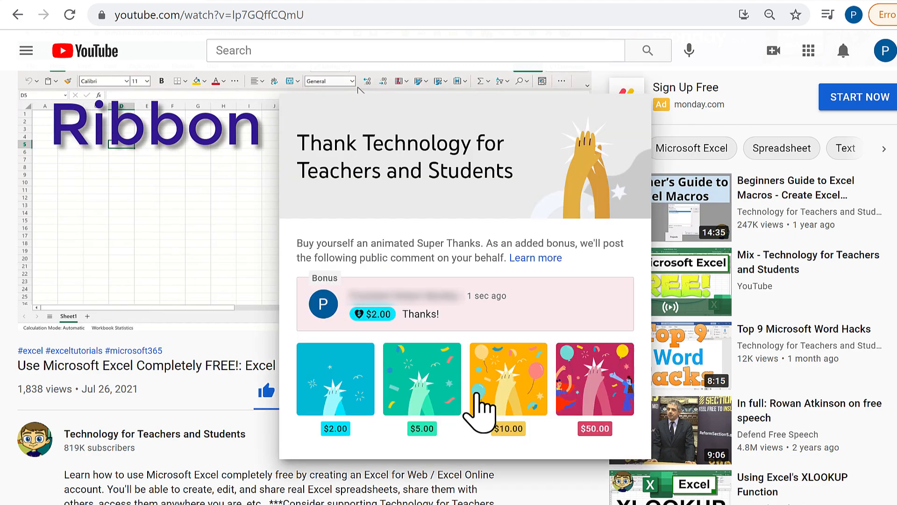